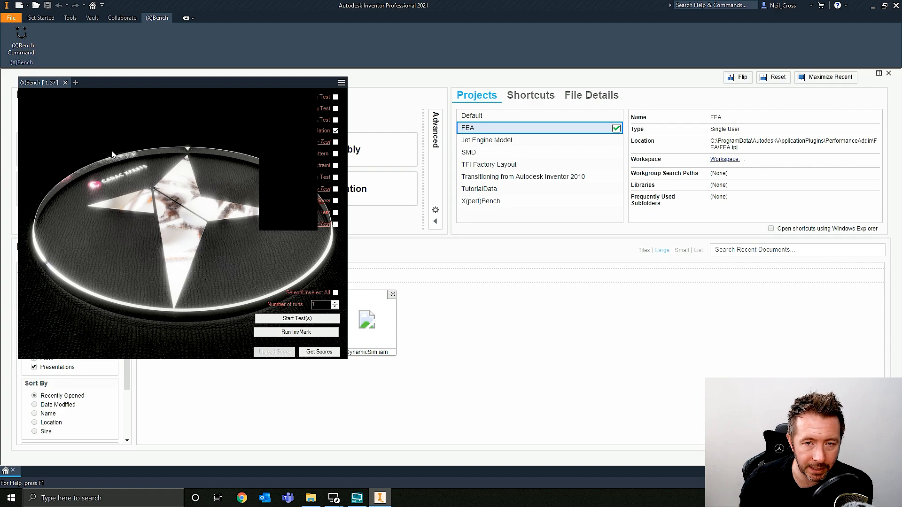
{"action": "mouse_move", "coordinate": [389, 39]}
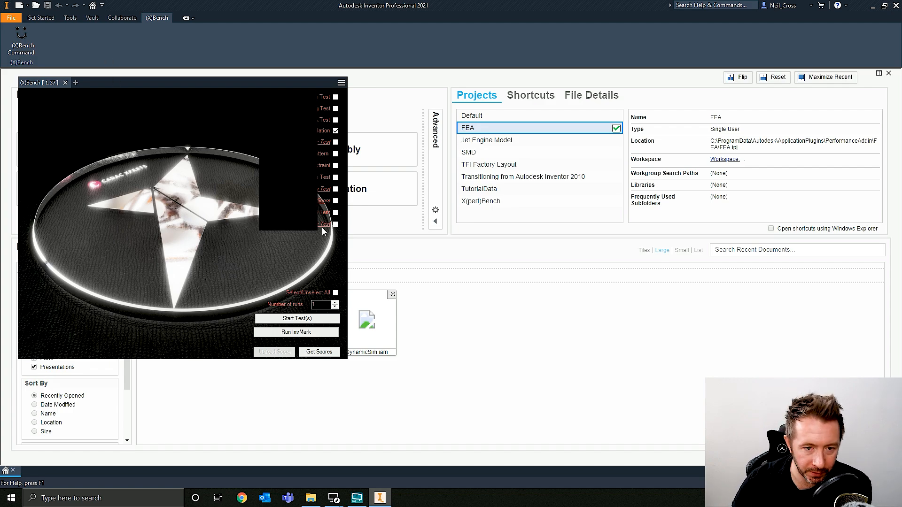
{"action": "mouse_move", "coordinate": [320, 112]}
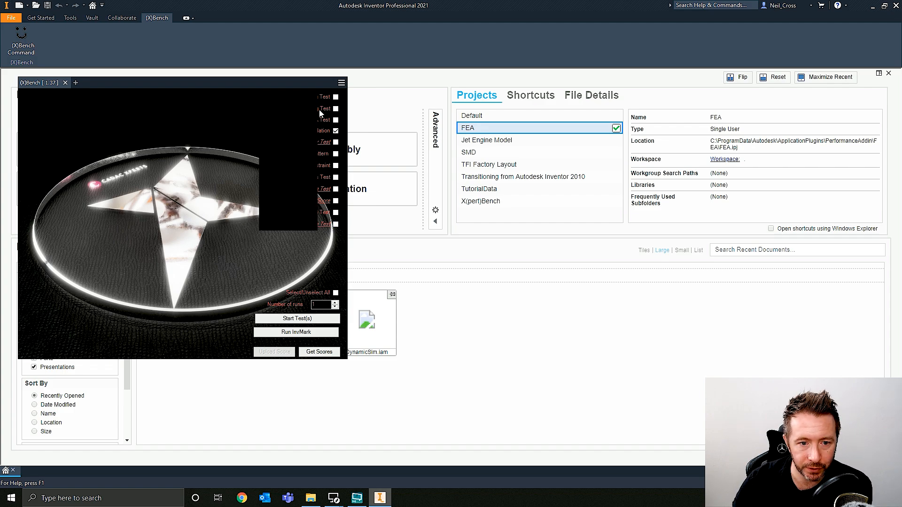
{"action": "mouse_move", "coordinate": [262, 337]}
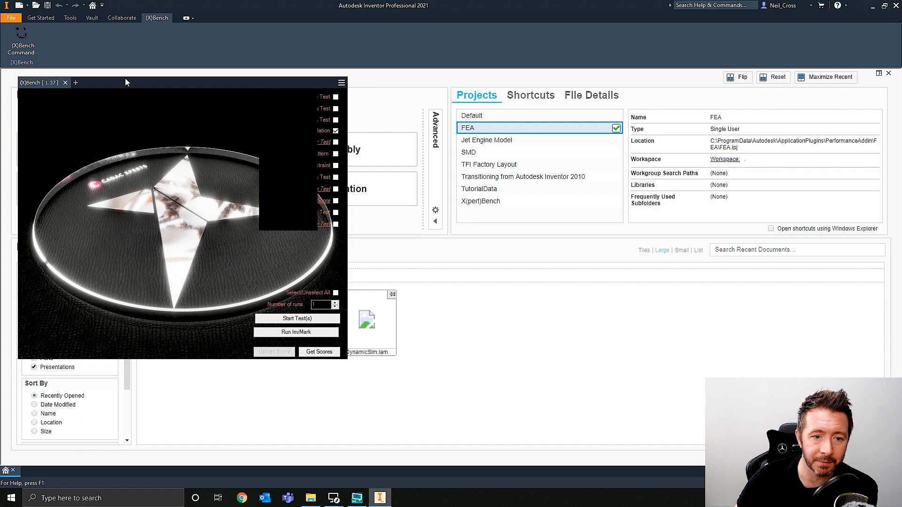
{"action": "mouse_move", "coordinate": [165, 147]}
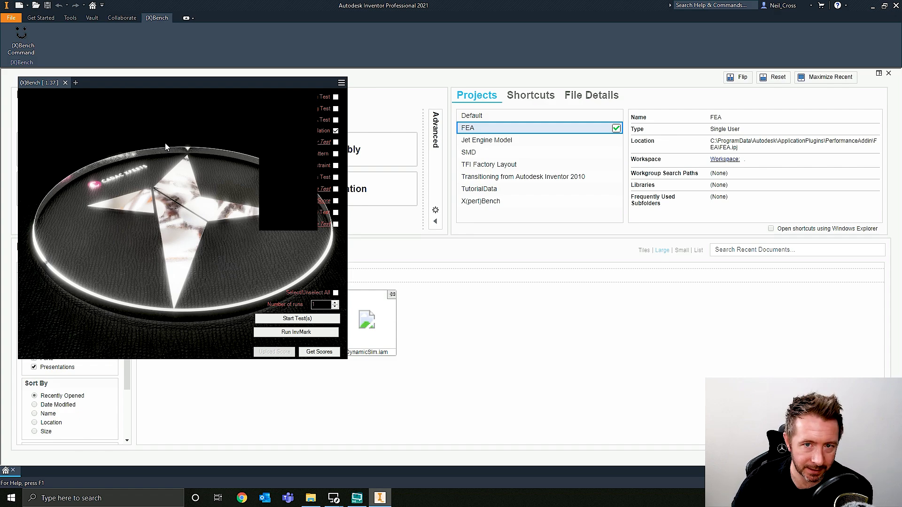
{"action": "mouse_move", "coordinate": [222, 231]}
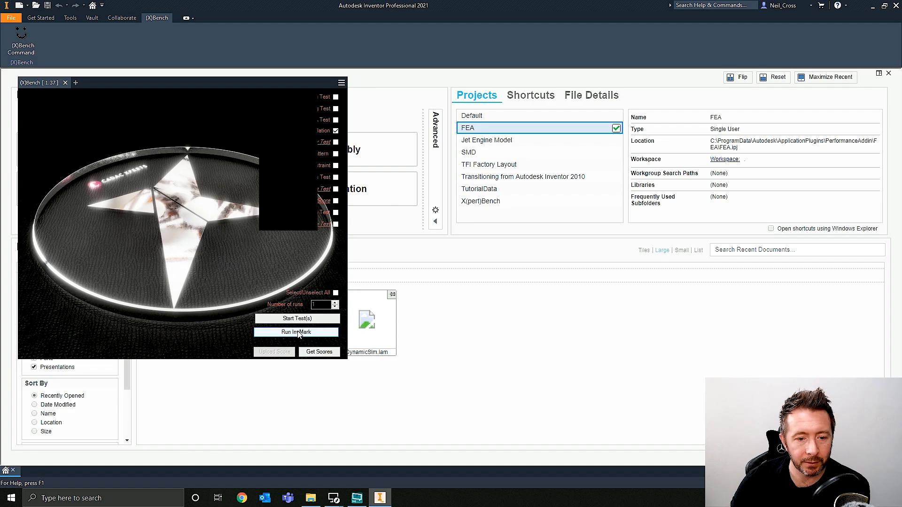
{"action": "mouse_move", "coordinate": [231, 342]}
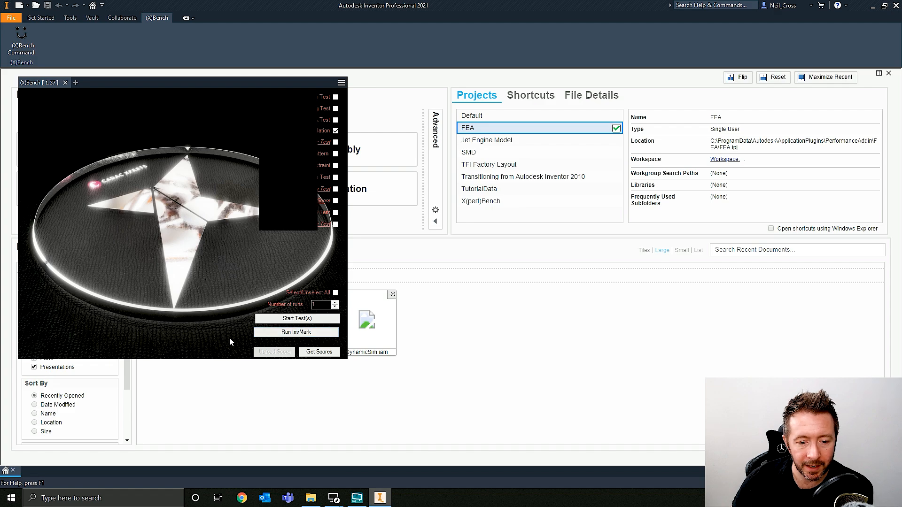
{"action": "mouse_move", "coordinate": [182, 266]}
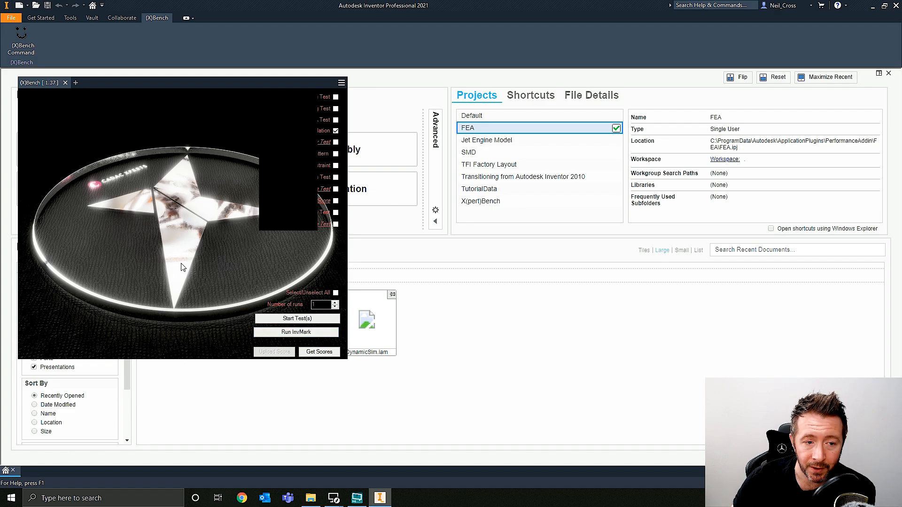
{"action": "mouse_move", "coordinate": [220, 167]}
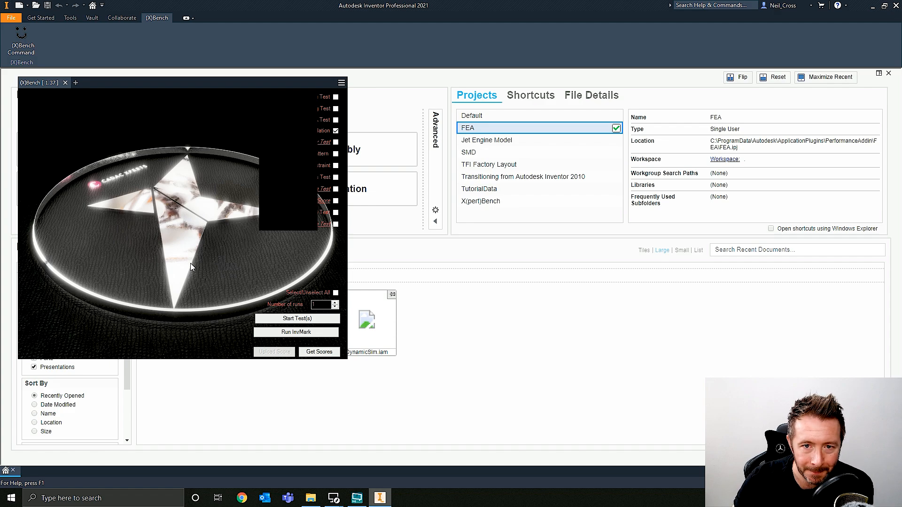
{"action": "mouse_move", "coordinate": [314, 403]}
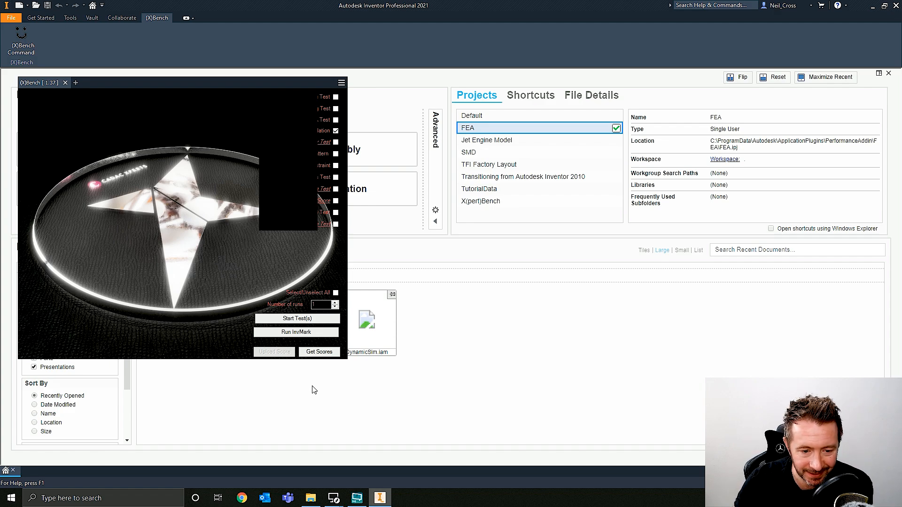
Start the checked dynamic simulation benchmark so DynamicSim.iam opens with the Simulation Player
{"action": "left_click", "coordinate": [297, 319]}
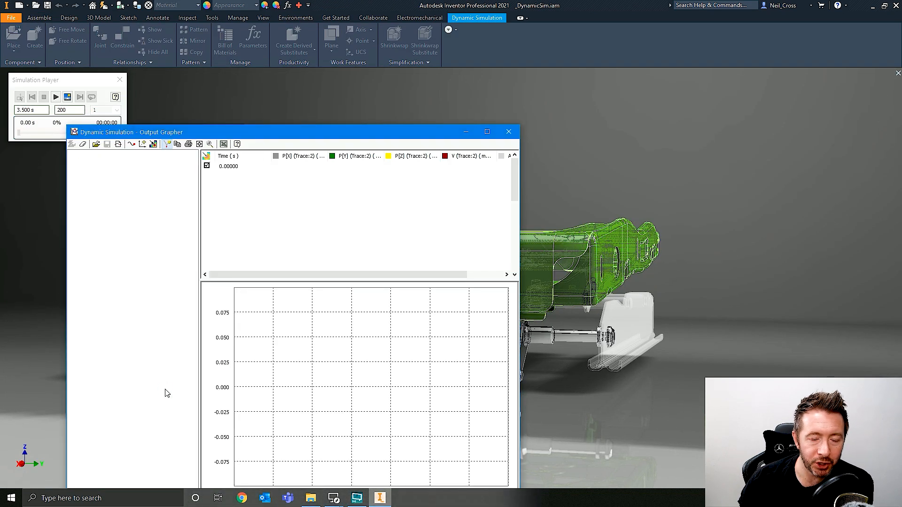
{"action": "left_click", "coordinate": [55, 96]}
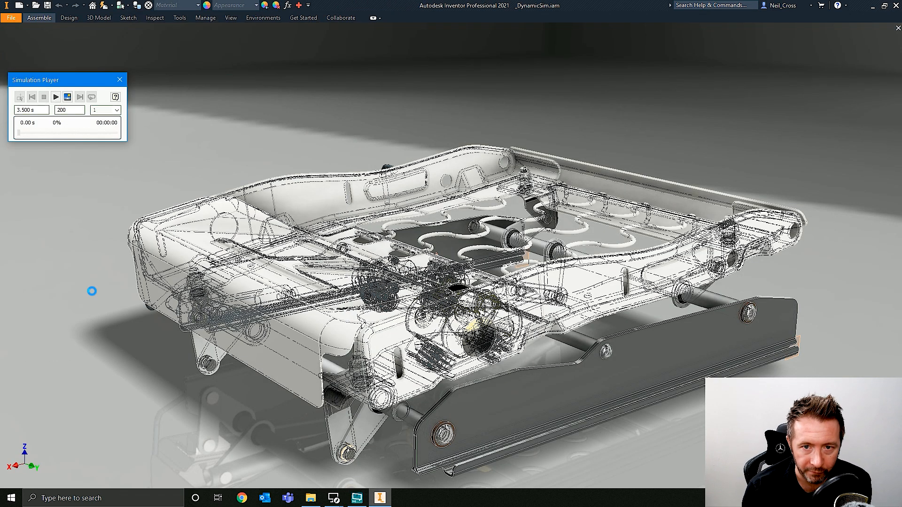
Enter Dynamic Simulation and play the seat mechanism run while the Output Grapher plots traces
{"action": "left_click", "coordinate": [149, 40]}
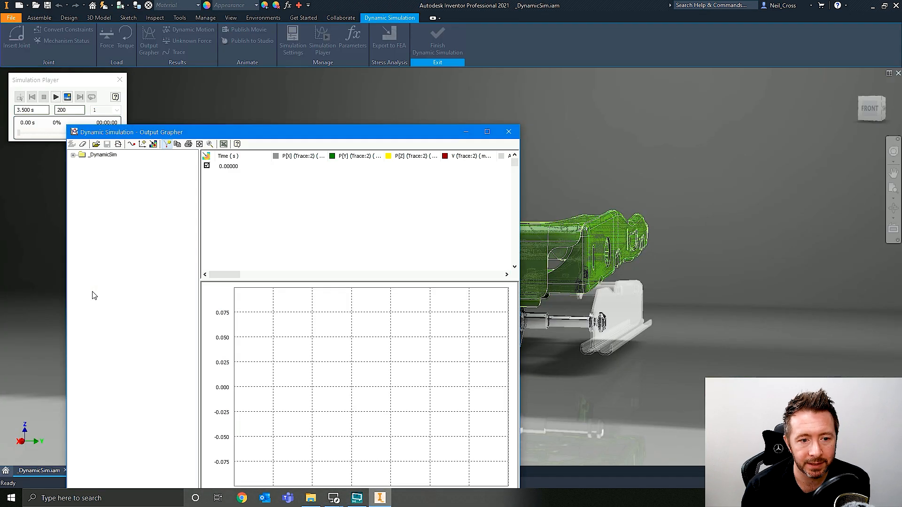
{"action": "left_click", "coordinate": [56, 97]}
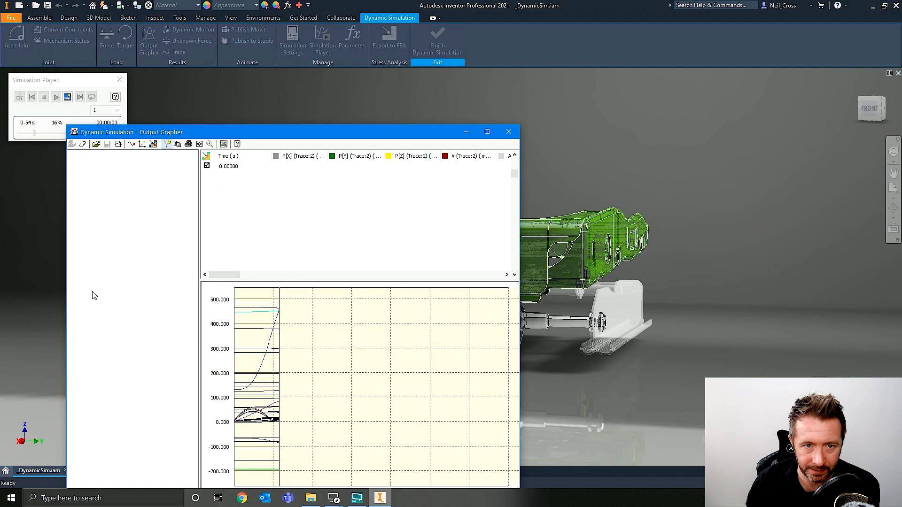
{"action": "left_click", "coordinate": [56, 97]}
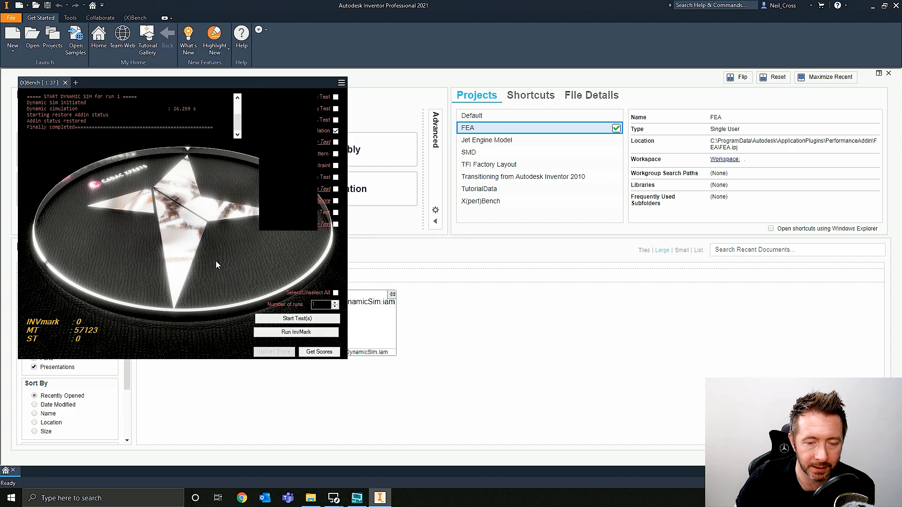
{"action": "mouse_move", "coordinate": [268, 295]}
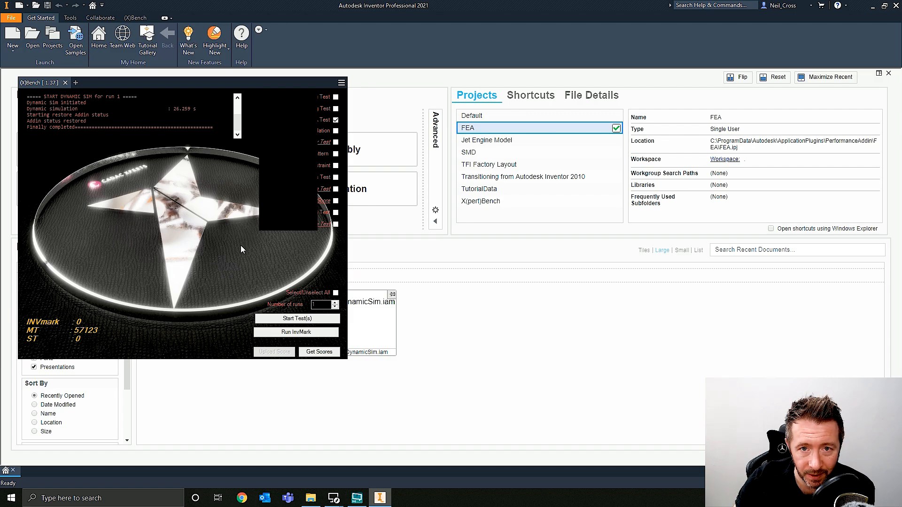
{"action": "mouse_move", "coordinate": [211, 257]}
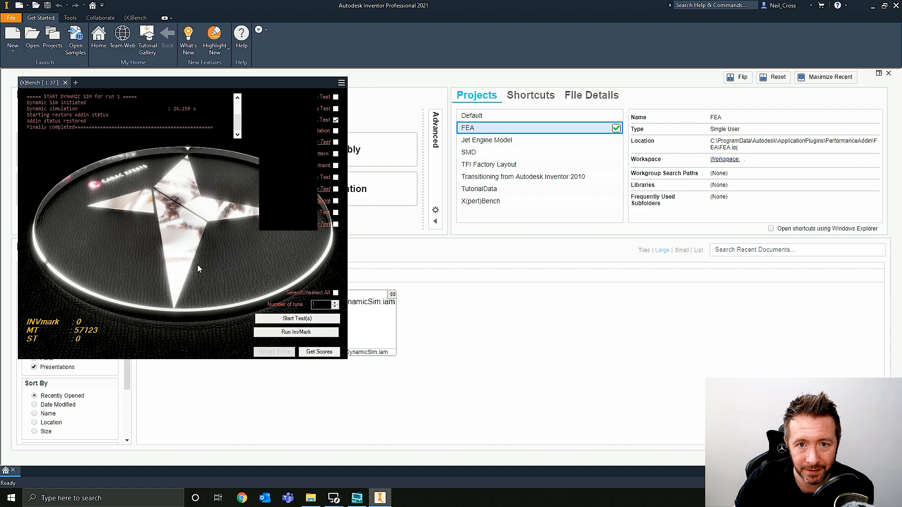
{"action": "mouse_move", "coordinate": [193, 273]}
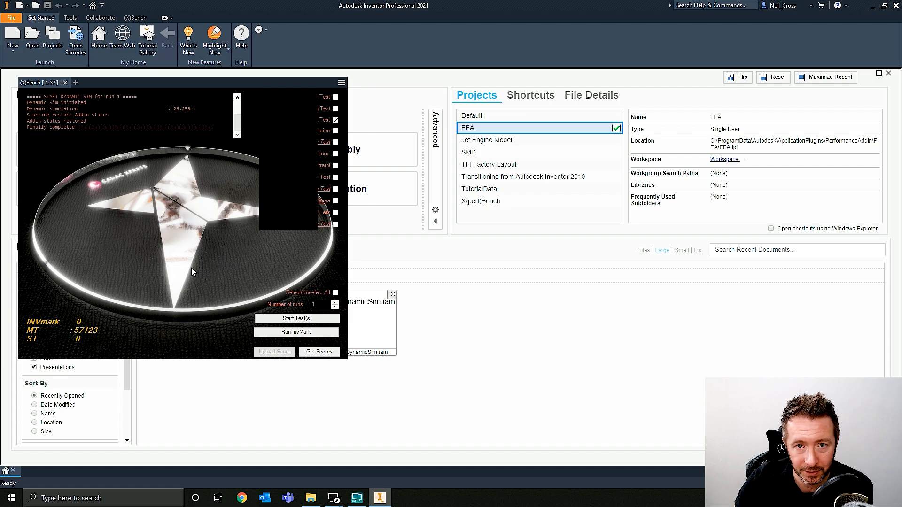
{"action": "mouse_move", "coordinate": [190, 275]}
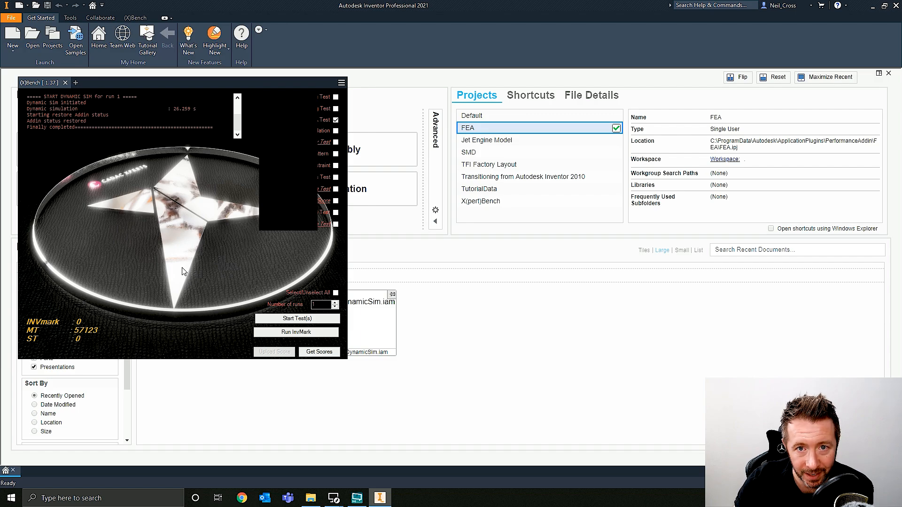
Start the parametric study benchmark on FEA_Assy_ParametricStudy.iam from XBench
{"action": "left_click", "coordinate": [297, 319]}
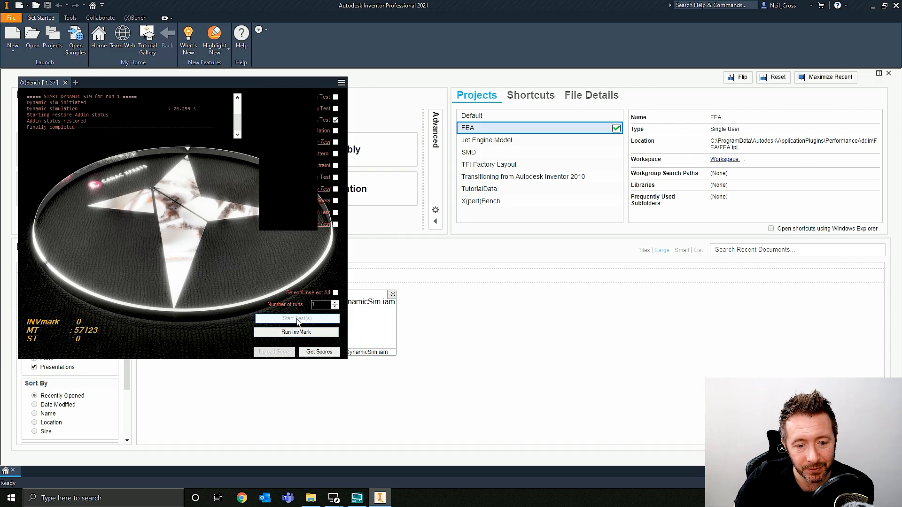
{"action": "left_click", "coordinate": [296, 332]}
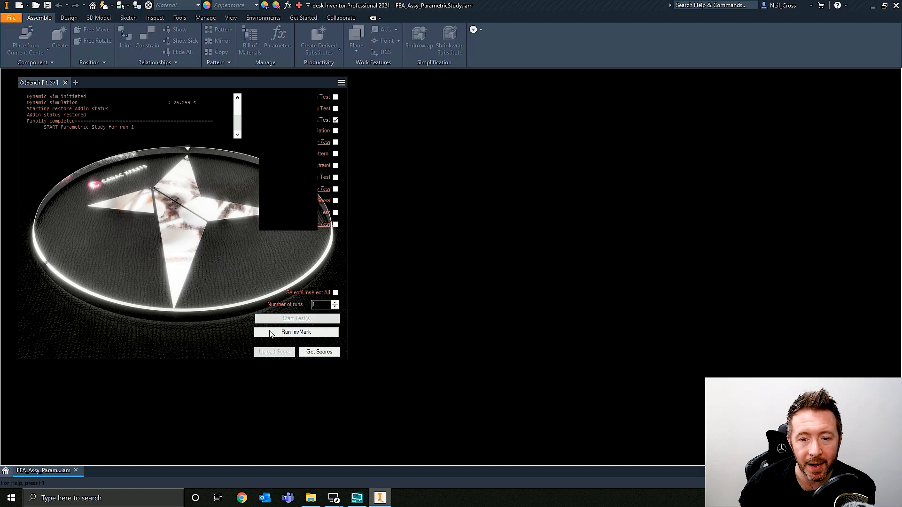
{"action": "left_click", "coordinate": [296, 333]}
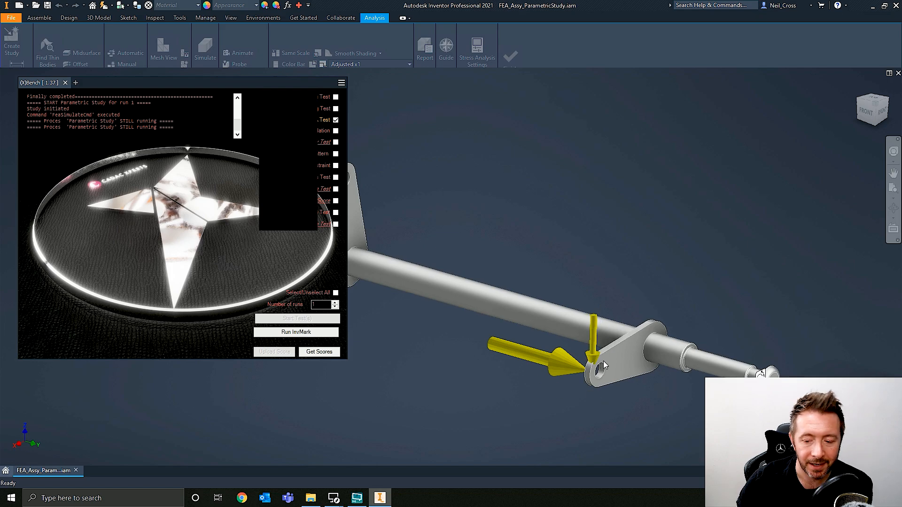
{"action": "mouse_move", "coordinate": [595, 408]}
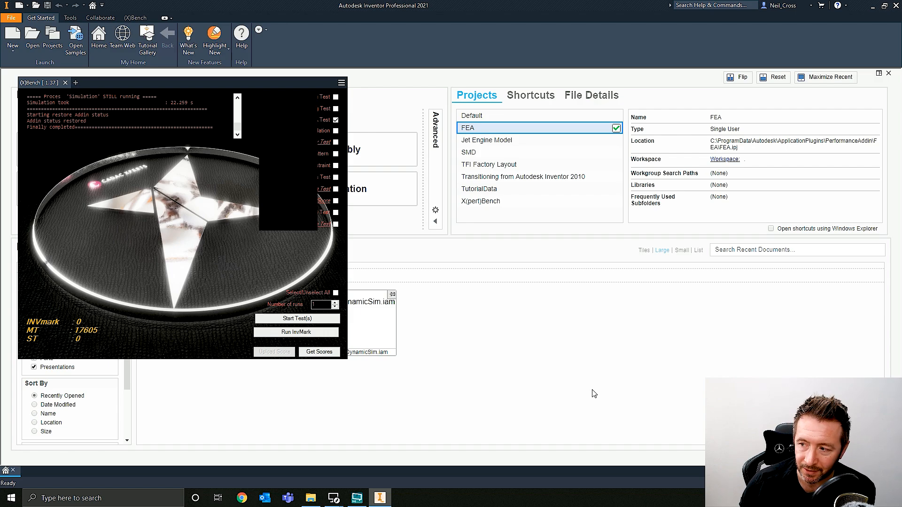
{"action": "mouse_move", "coordinate": [376, 124]}
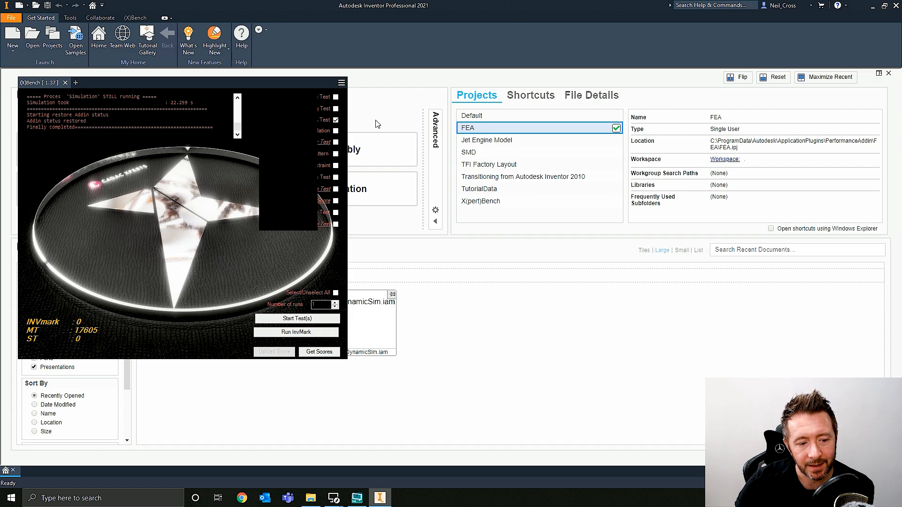
{"action": "mouse_move", "coordinate": [104, 318]}
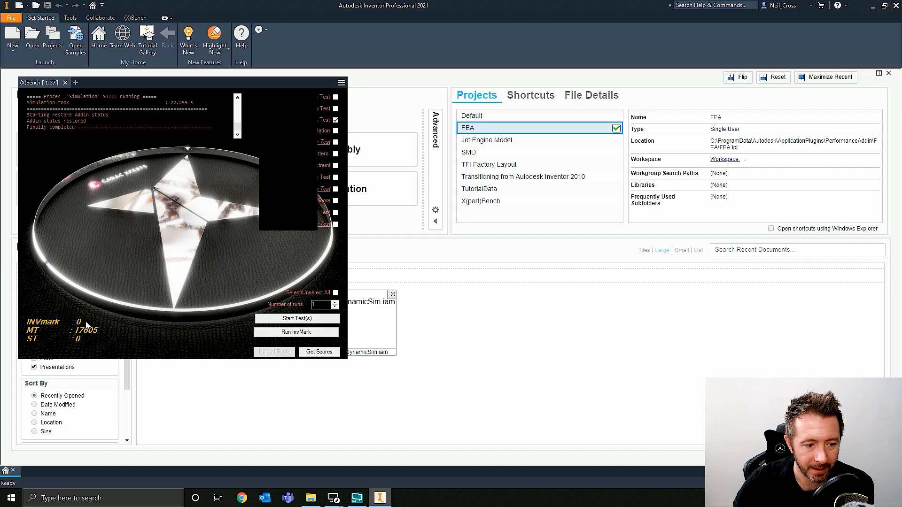
{"action": "mouse_move", "coordinate": [20, 341]}
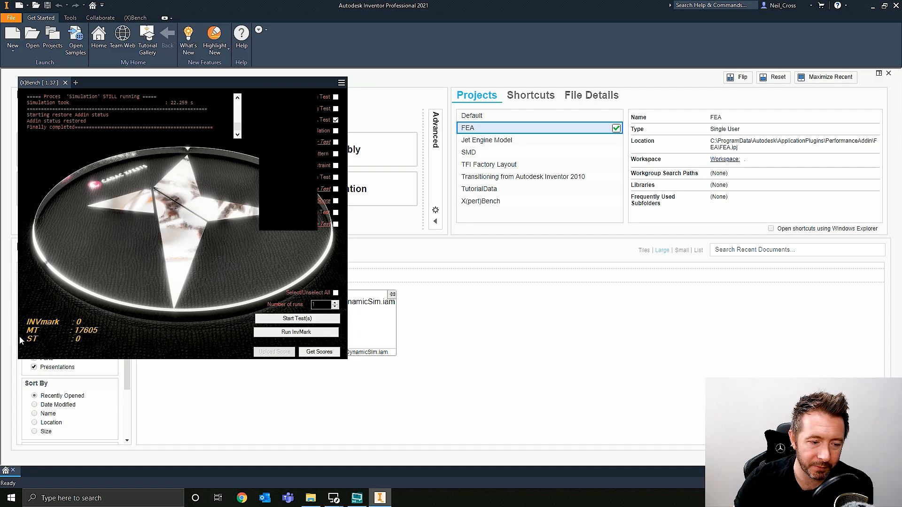
{"action": "mouse_move", "coordinate": [39, 341]}
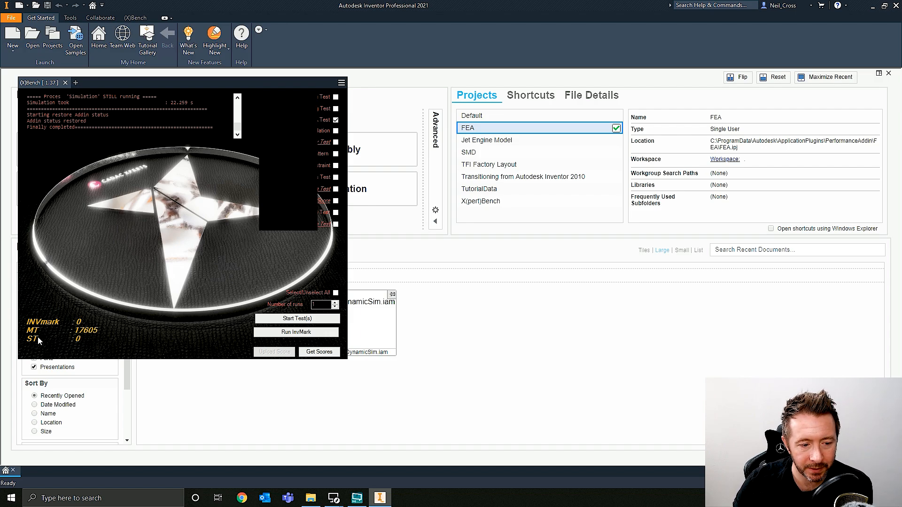
{"action": "mouse_move", "coordinate": [16, 317]}
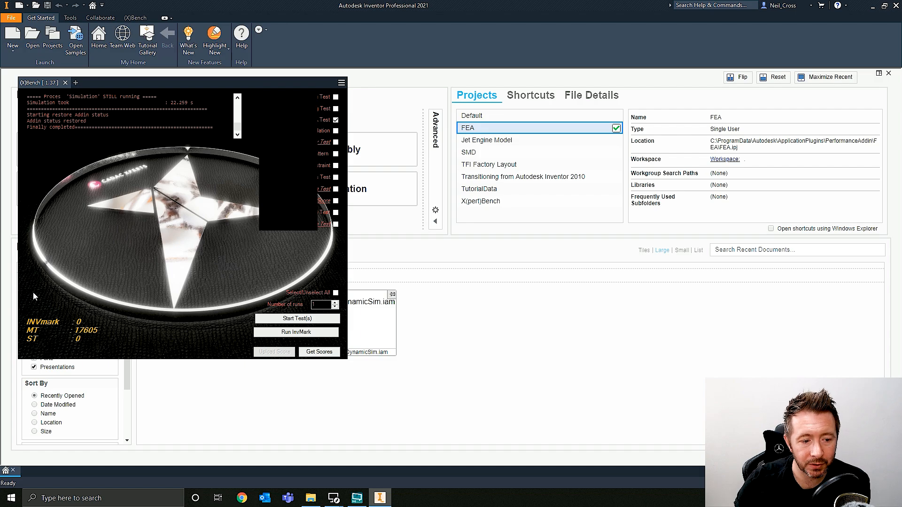
{"action": "mouse_move", "coordinate": [83, 340]}
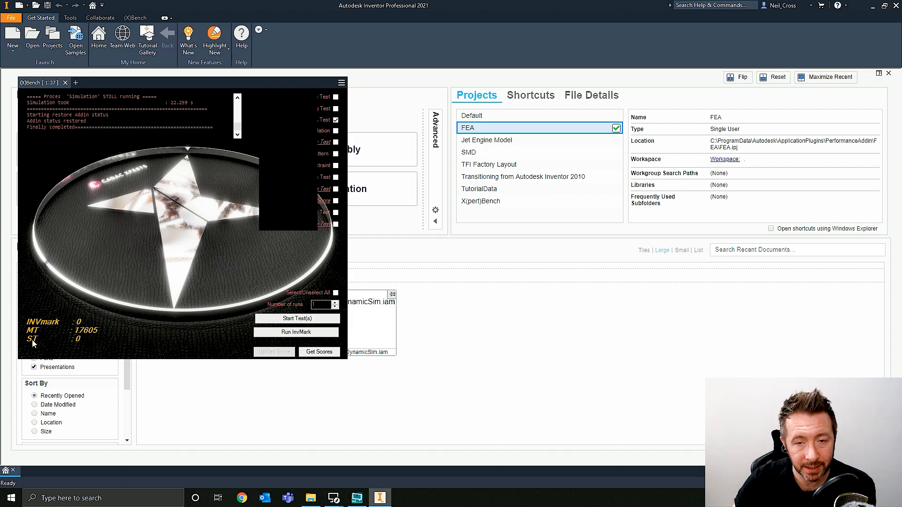
{"action": "mouse_move", "coordinate": [82, 346]}
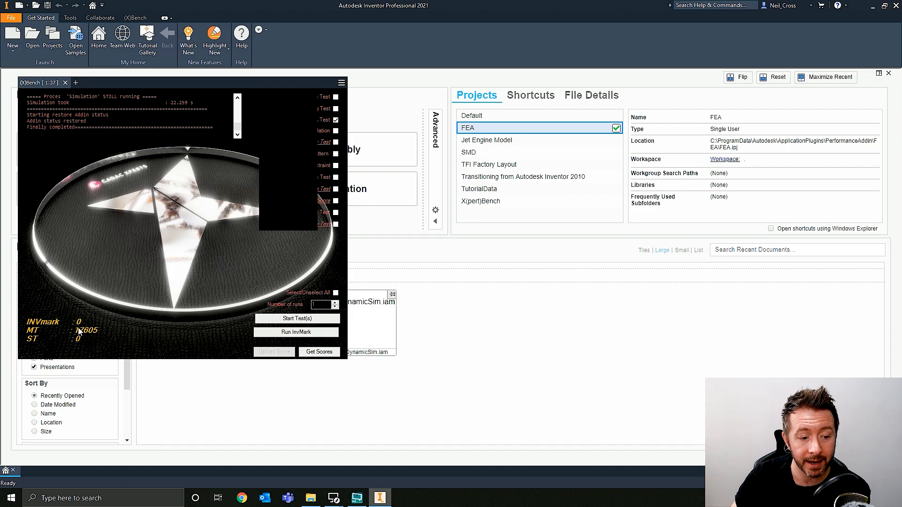
{"action": "mouse_move", "coordinate": [58, 324]}
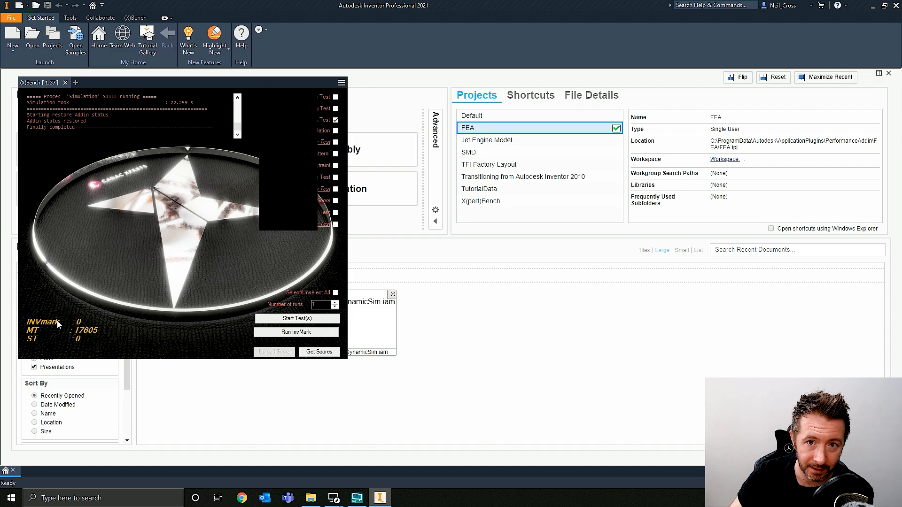
{"action": "mouse_move", "coordinate": [74, 326]}
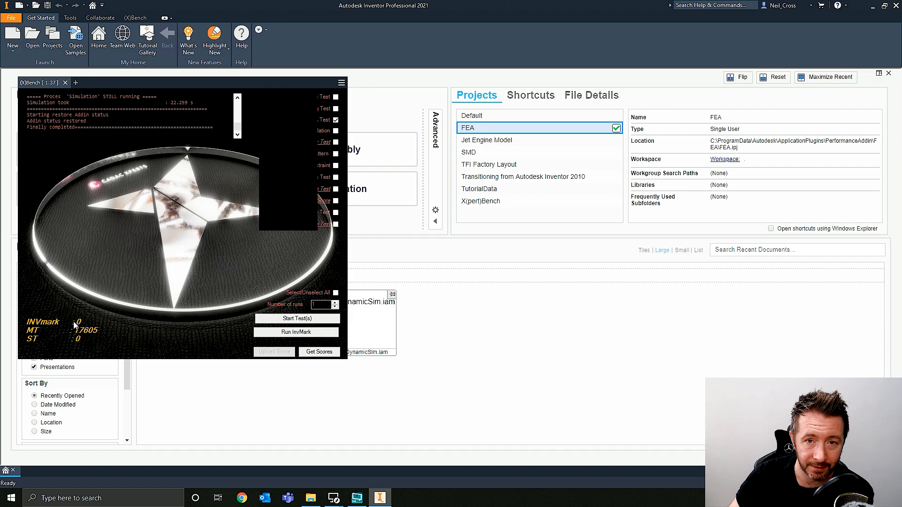
{"action": "mouse_move", "coordinate": [93, 347]}
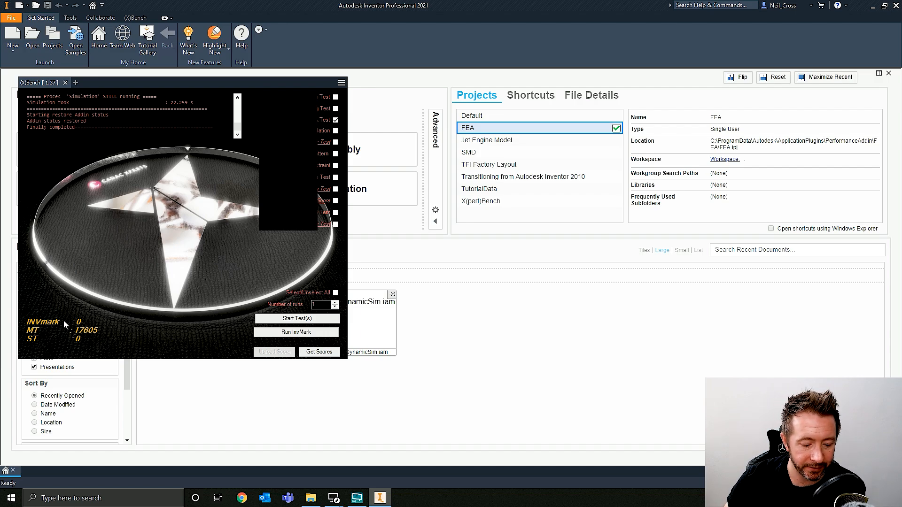
{"action": "mouse_move", "coordinate": [55, 311]}
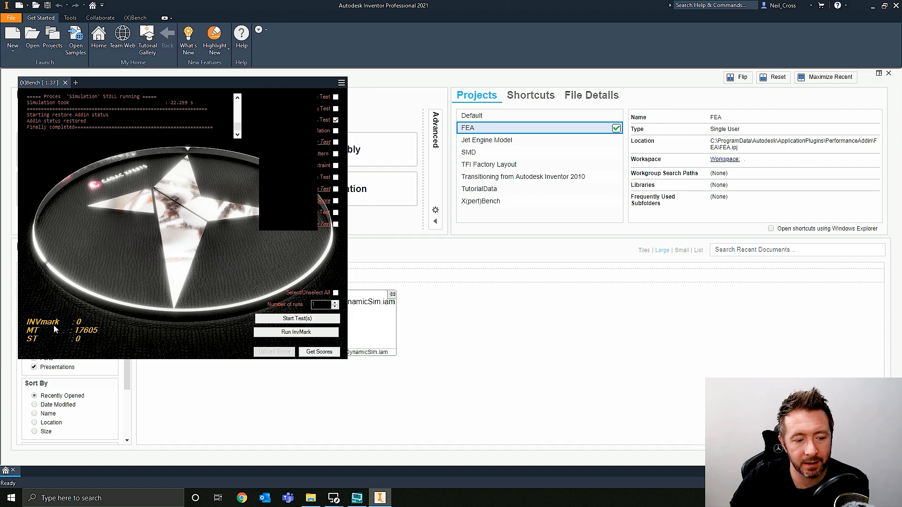
{"action": "mouse_move", "coordinate": [73, 288]}
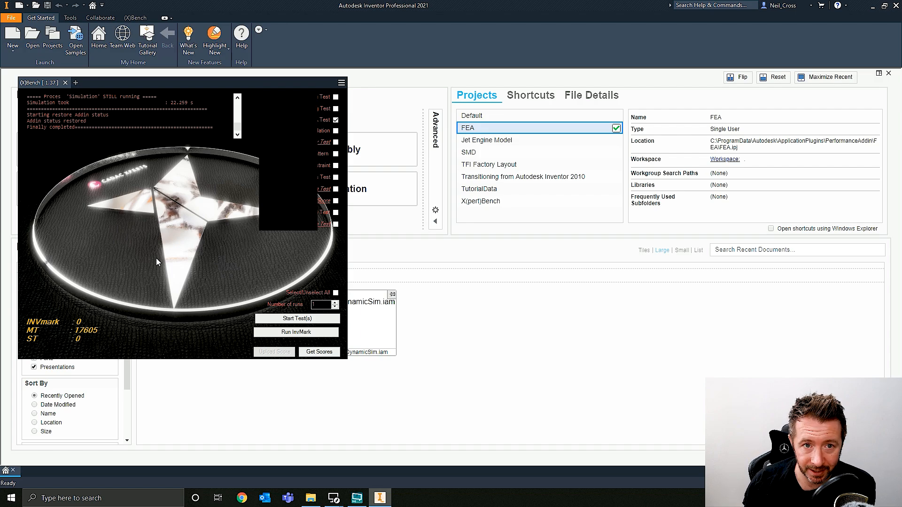
{"action": "mouse_move", "coordinate": [185, 214]}
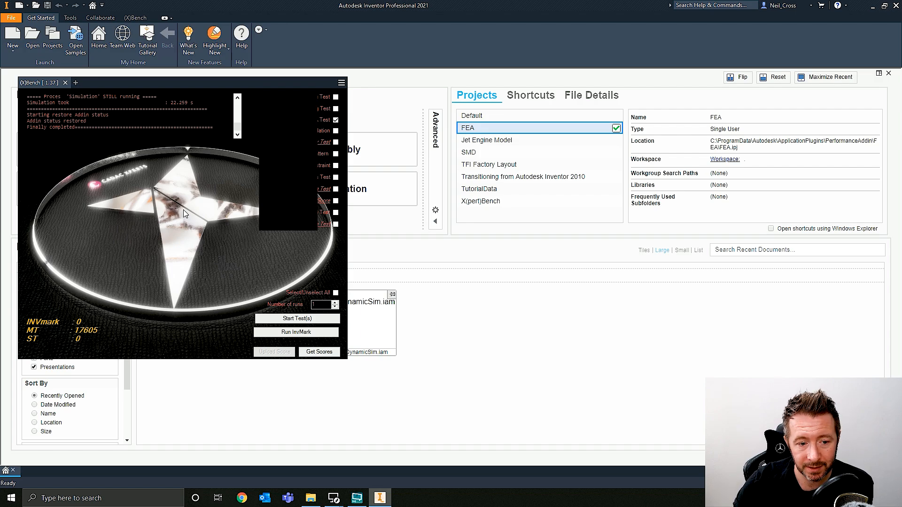
{"action": "mouse_move", "coordinate": [152, 302]}
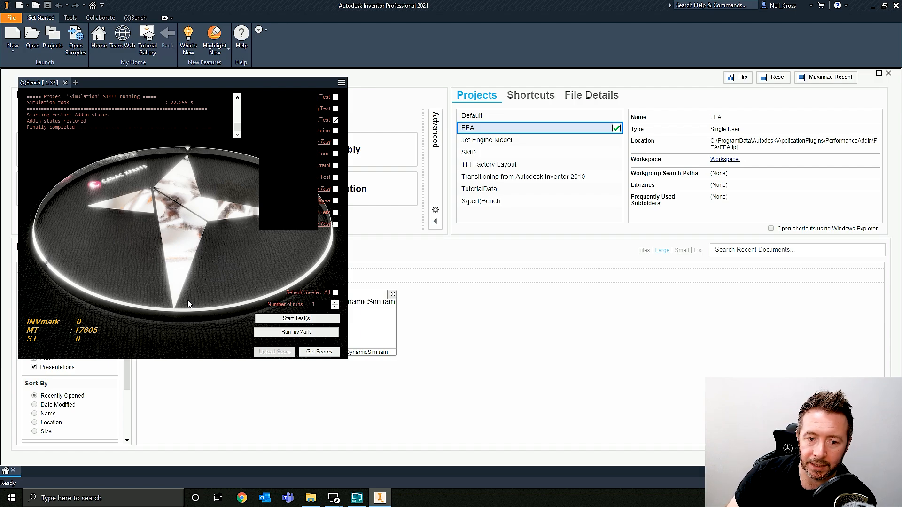
{"action": "mouse_move", "coordinate": [166, 178]}
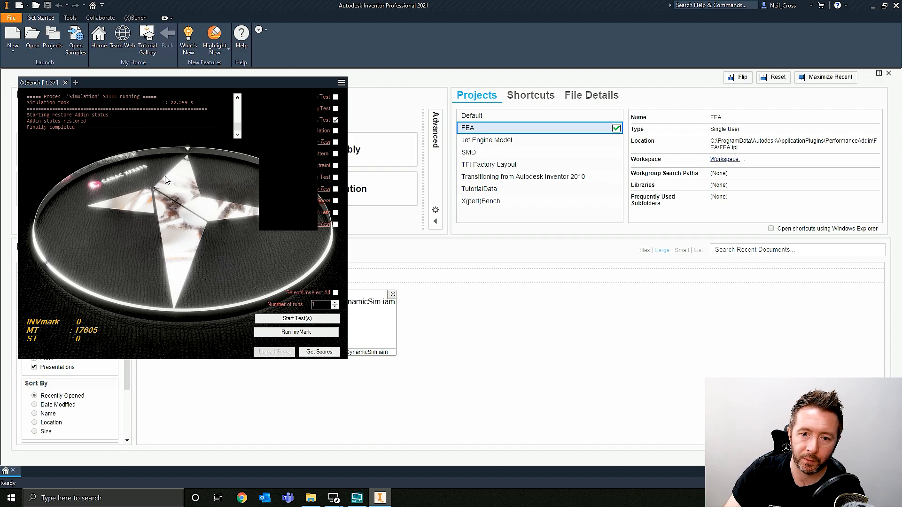
{"action": "mouse_move", "coordinate": [299, 54]}
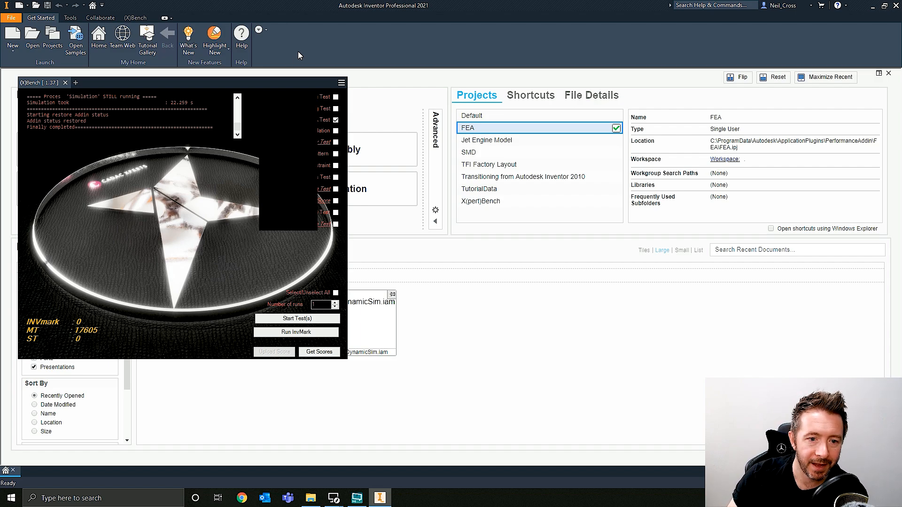
{"action": "mouse_move", "coordinate": [310, 69]}
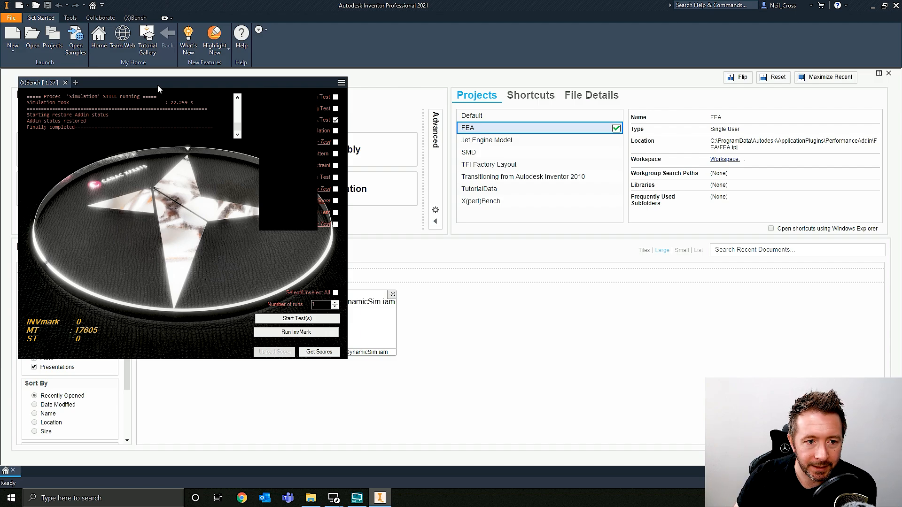
{"action": "mouse_move", "coordinate": [146, 89]}
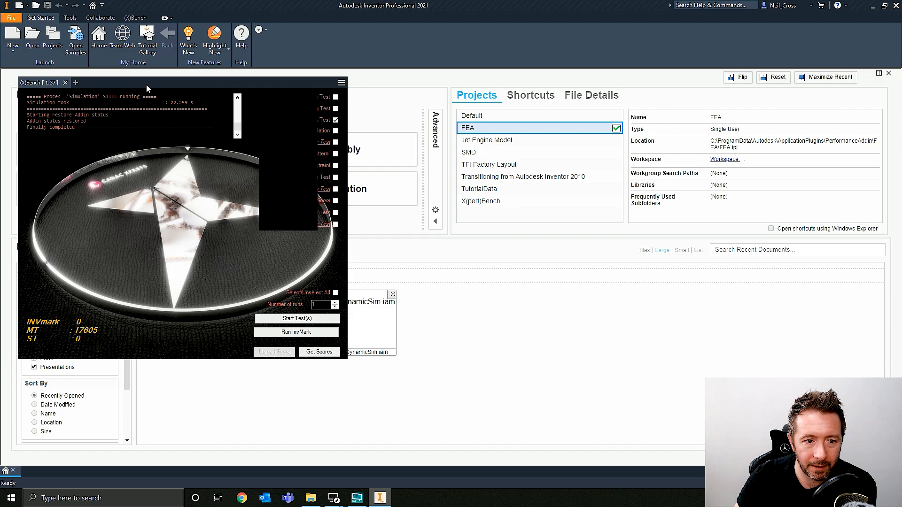
{"action": "mouse_move", "coordinate": [138, 85]}
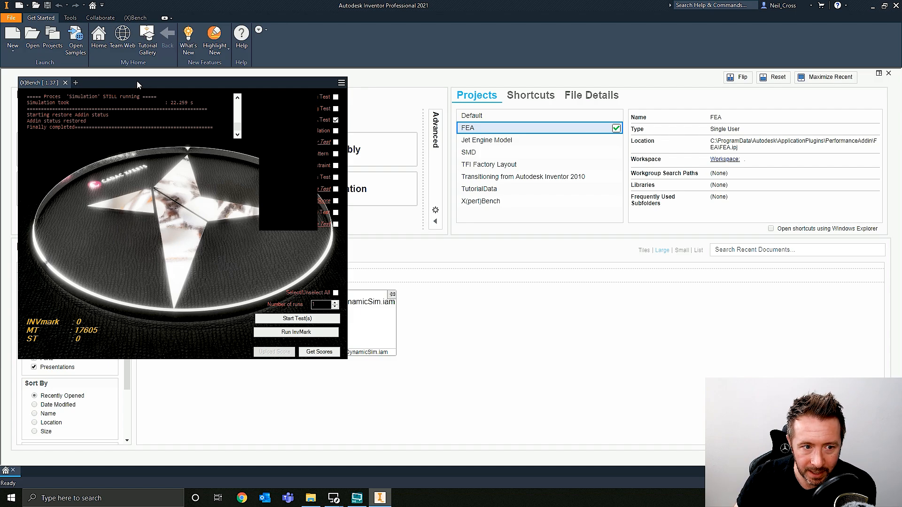